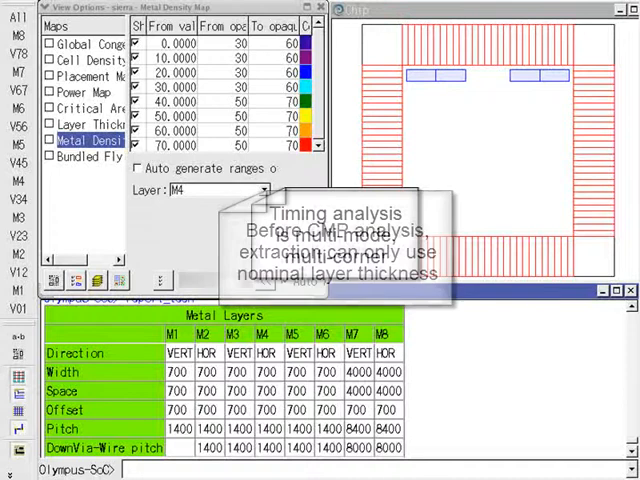
# Step: Print the baseline MCMM variability report for rtl_top, showing worst slack -198.0
pyautogui.write('report_variability')
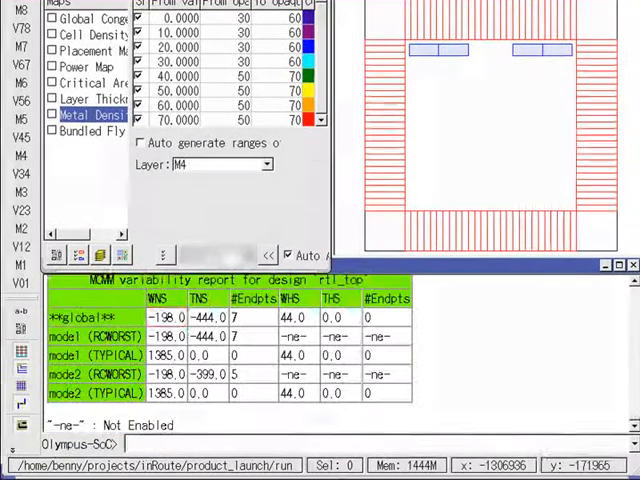
pyautogui.click(163, 318)
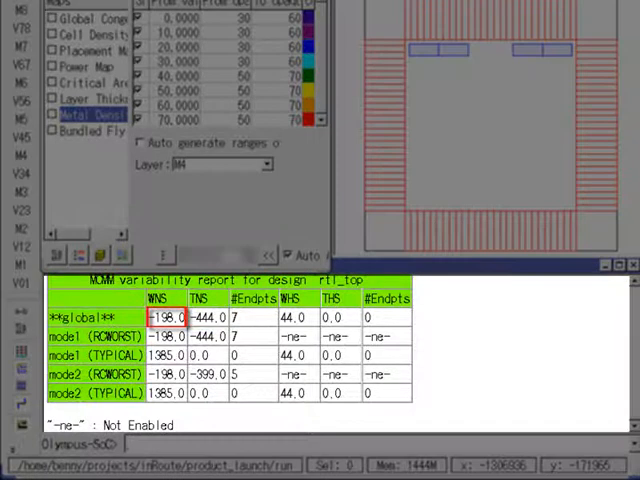
pyautogui.click(160, 373)
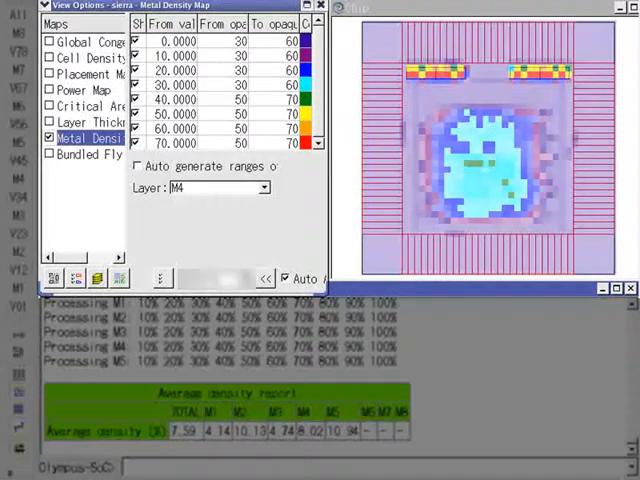
# Step: Run metal density analysis: 7.59% overall average, M5 densest at 10.94%
pyautogui.click(175, 55)
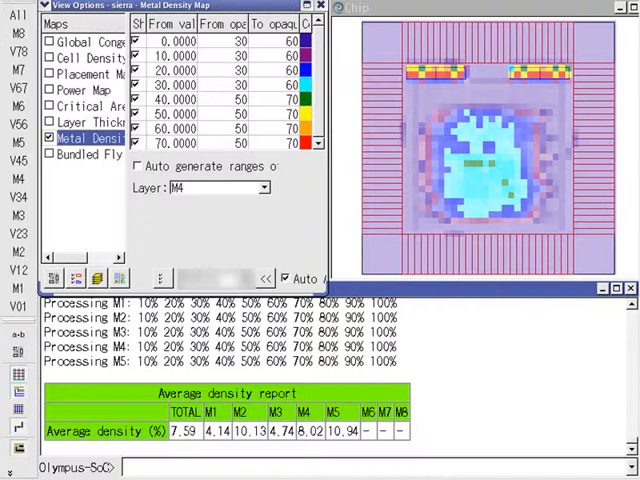
# Step: Configure Calibre metal fill with rule file CLN45GS_10M_7X2Z.mfill and start fill insertion
pyautogui.write('config_calibre_mfill -rule_file CLN45GS_10M_7X2Z.mfill -model_based false -map')
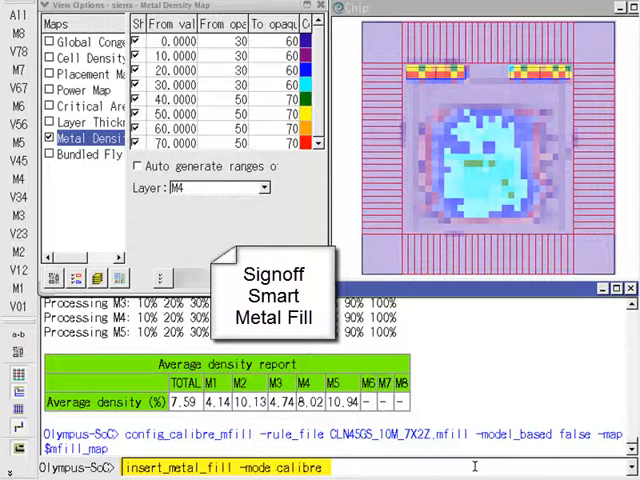
pyautogui.press('Return')
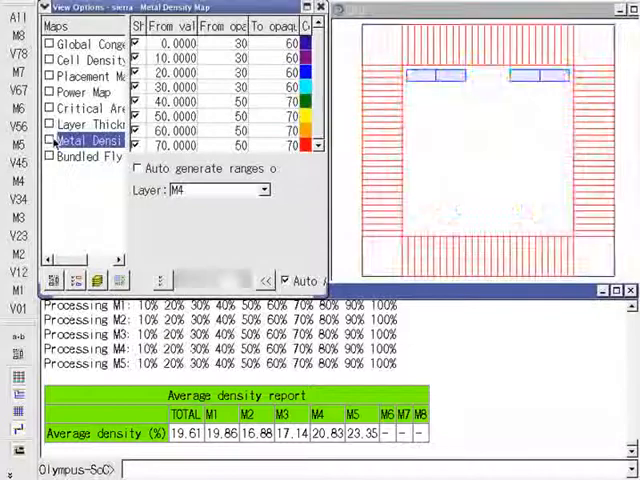
# Step: Display the inserted M4 fill shapes; average density now 19.61%, M4 at 20.83%
pyautogui.click(49, 139)
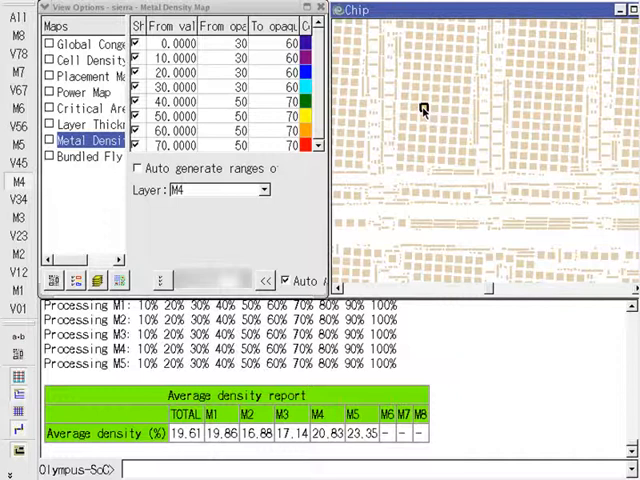
# Step: Inspect a fill shape's properties, confirming it is an M4 opc_metal_fill rectangle
pyautogui.rightClick(424, 110)
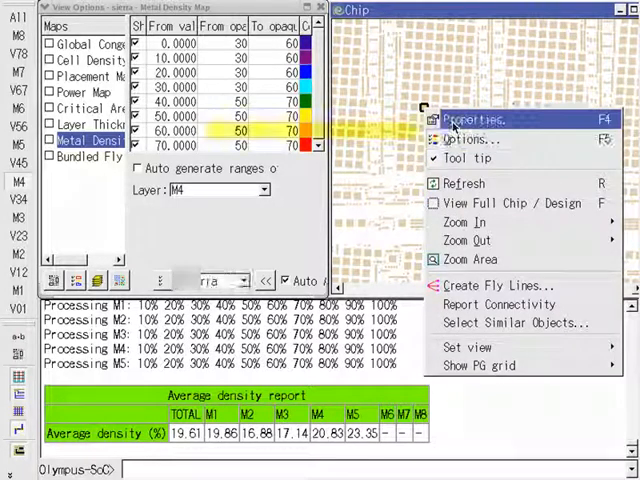
pyautogui.click(475, 119)
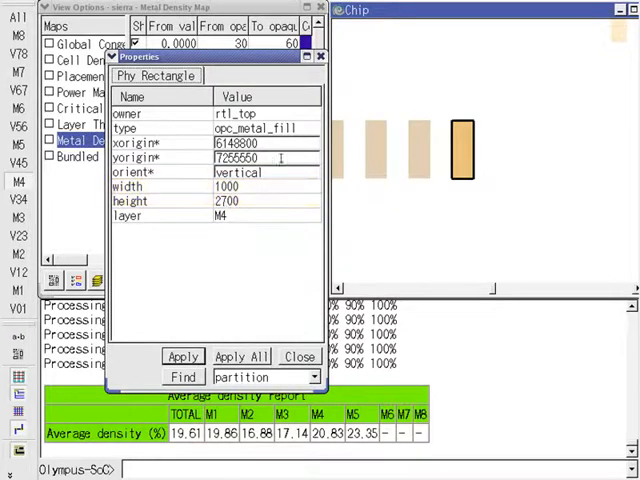
pyautogui.click(299, 357)
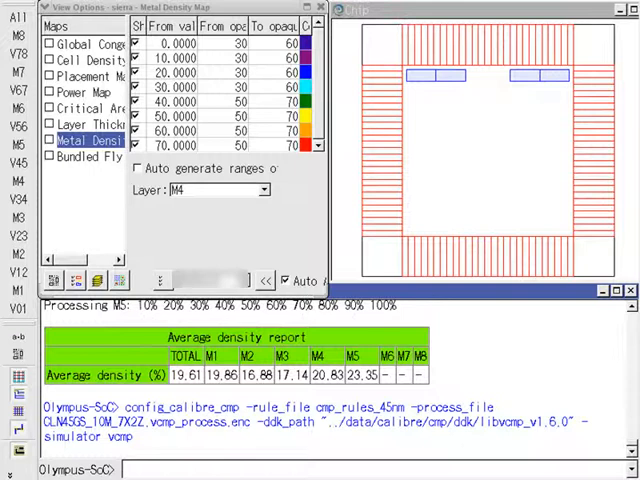
# Step: Run Calibre CMP analysis, view the M4 layer-thickness map, and re-report variability
pyautogui.write('analyze_cmp -mode calibre')
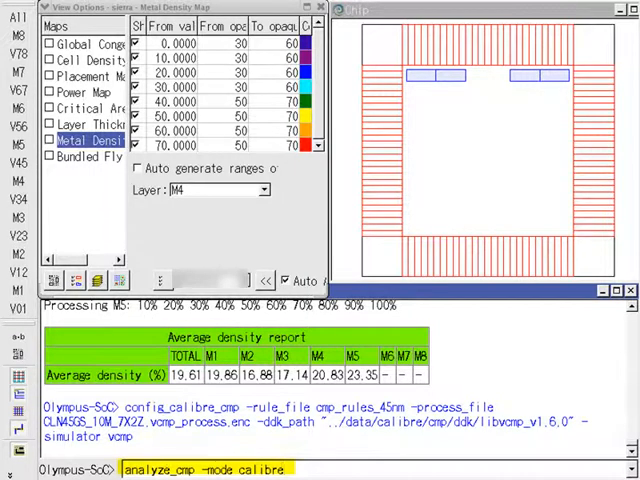
pyautogui.click(97, 138)
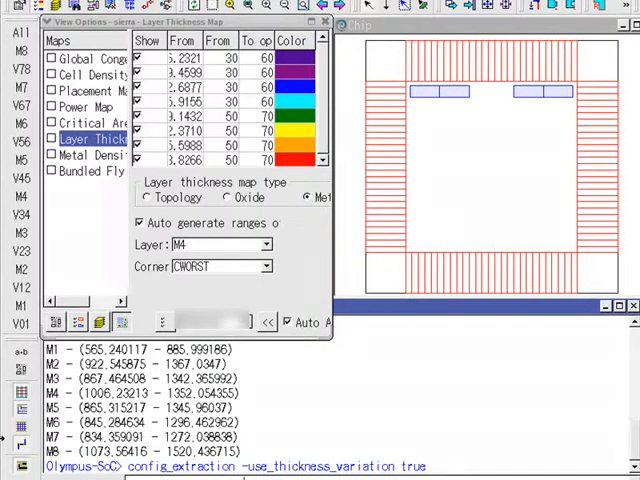
pyautogui.write('report_variability')
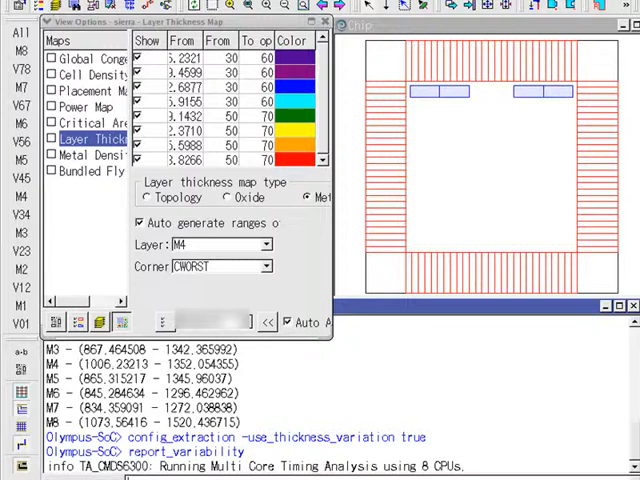